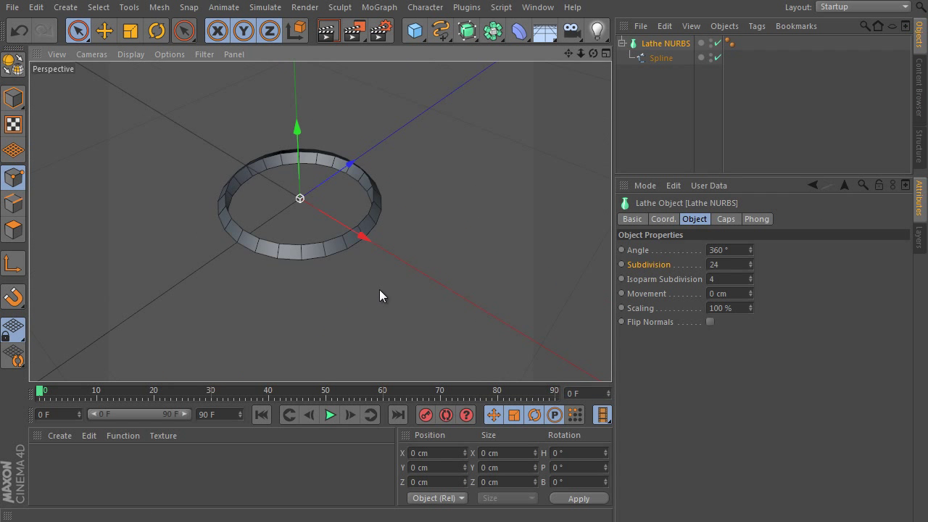
Coil the Lathe NURBS with Angle 14400°, Subdivision 640, Movement 320 cm, then make it editable
click(660, 57)
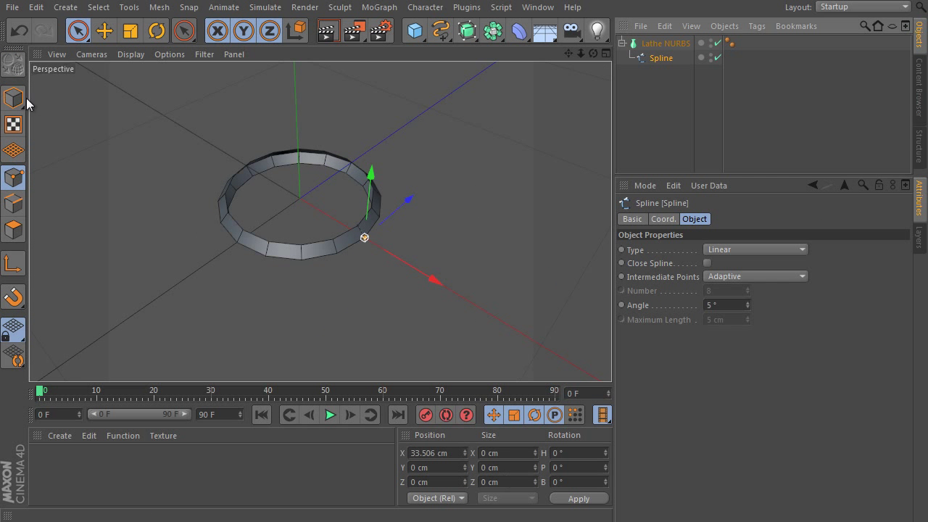
click(665, 42)
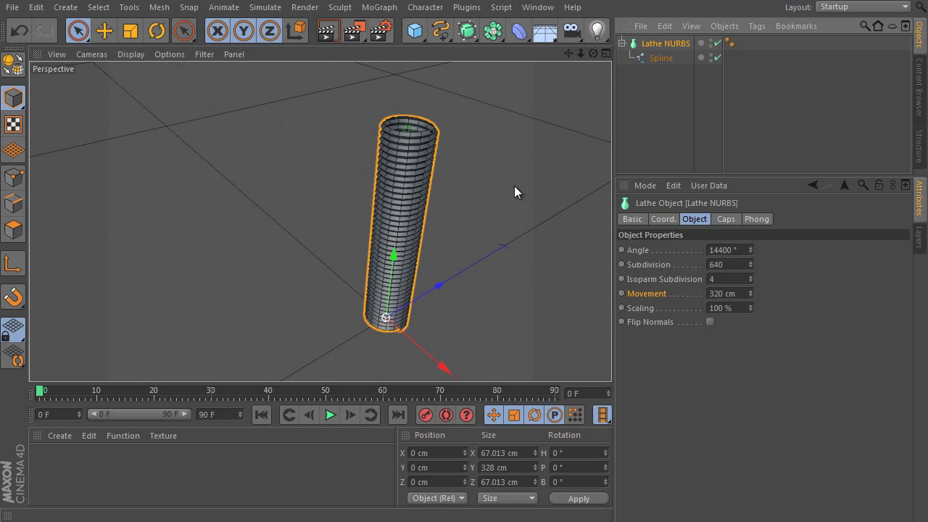
click(493, 30)
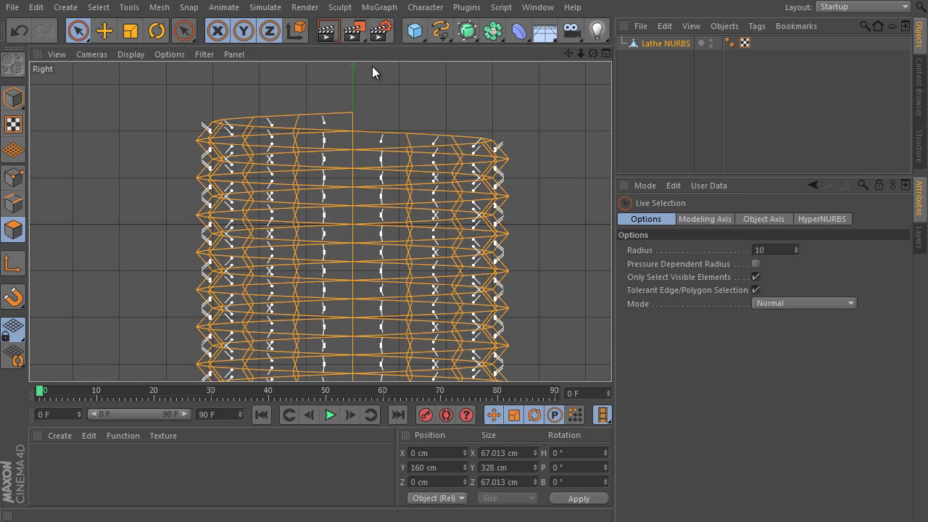
Knife-cut the tube in Plane mode, then add n-Side splines: 24 sides r80 and 6 sides r20
click(184, 31)
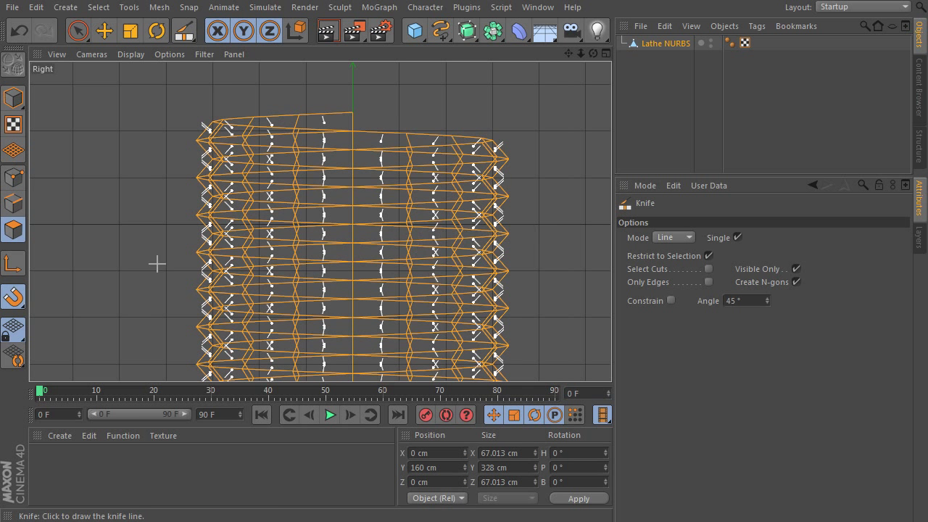
mouse_move(610, 277)
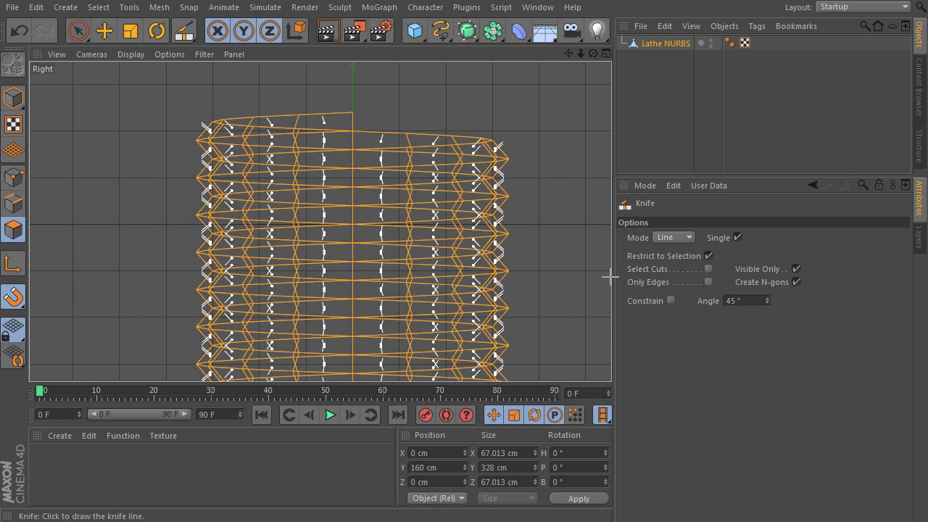
click(672, 237)
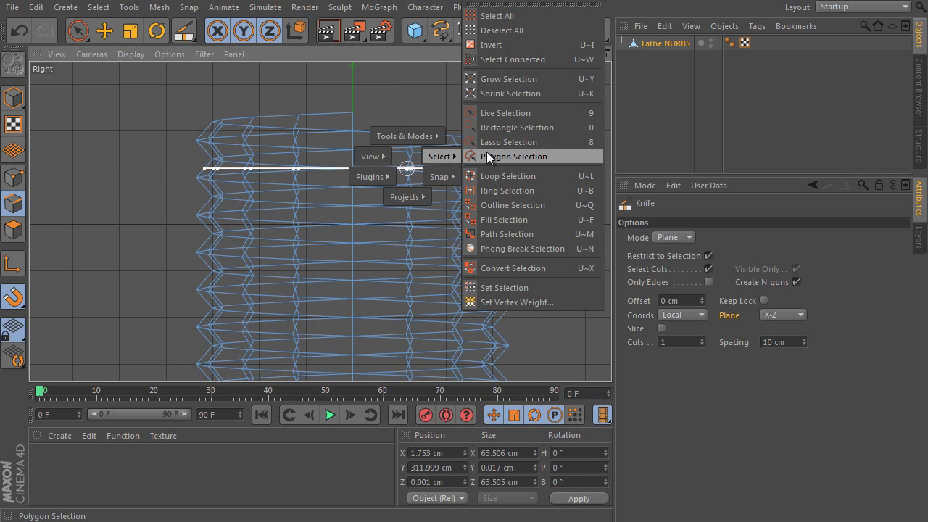
click(504, 219)
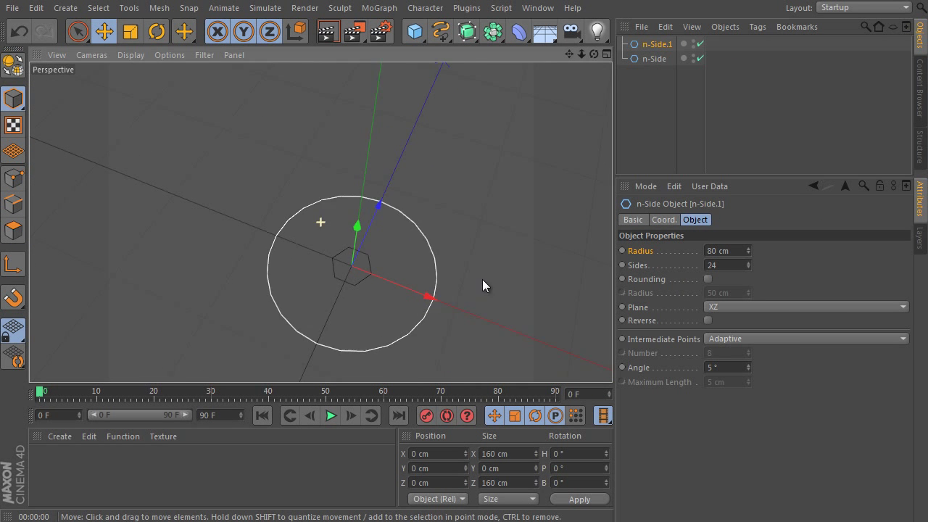
Loft the two n-Side splines into a disc with Mesh Subdivision U 25, V 2
click(466, 31)
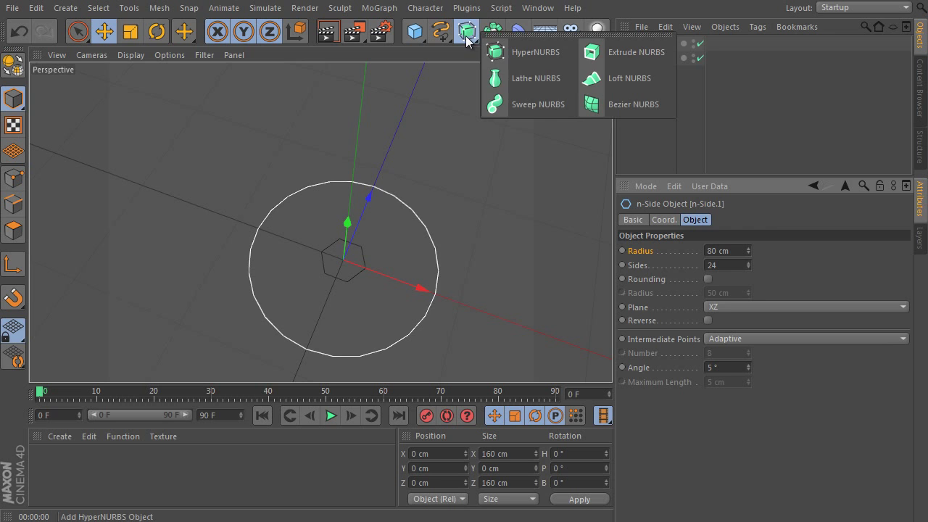
click(629, 78)
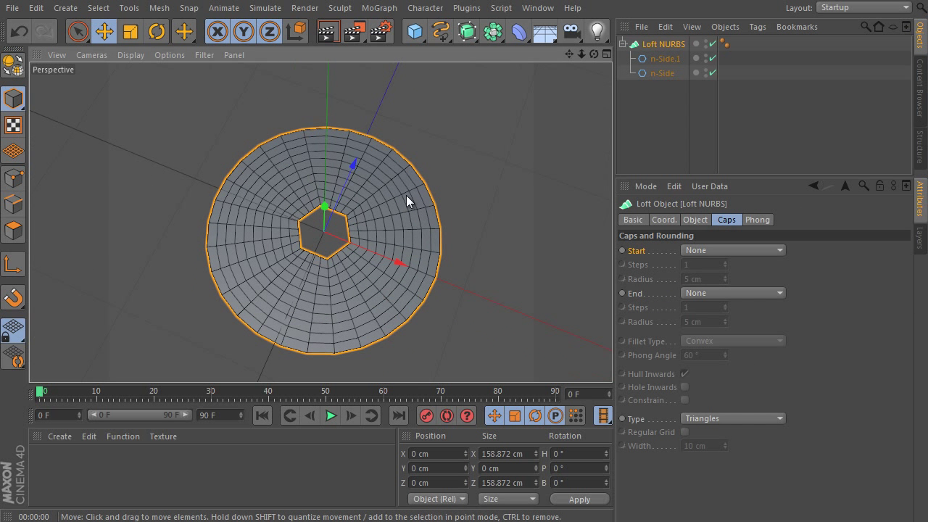
mouse_move(419, 219)
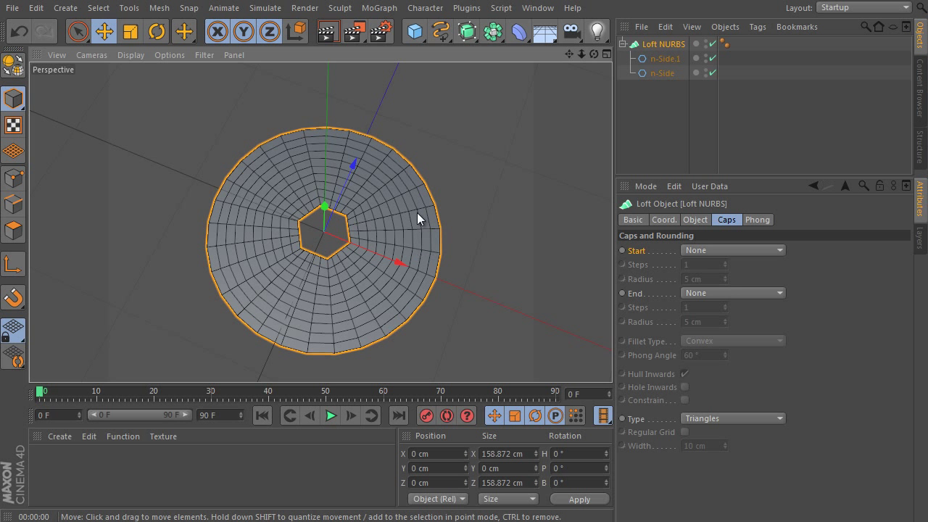
click(664, 58)
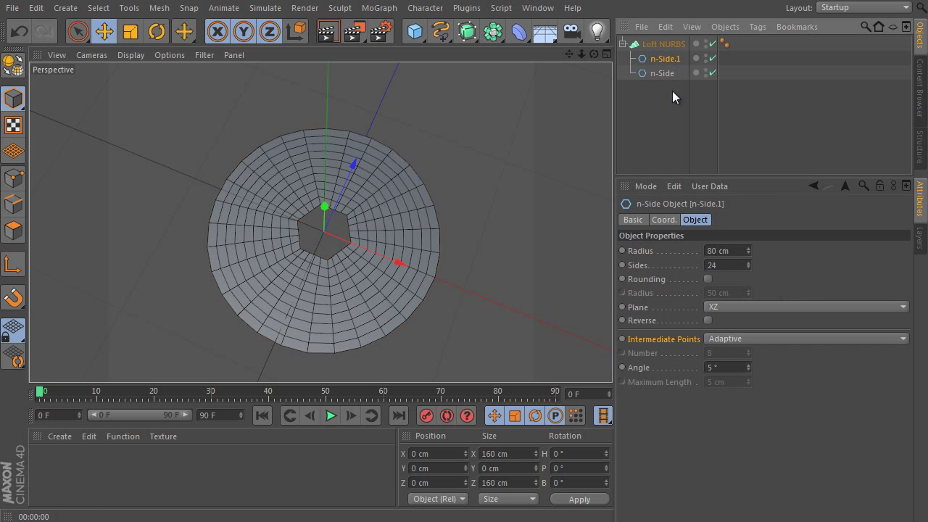
click(663, 44)
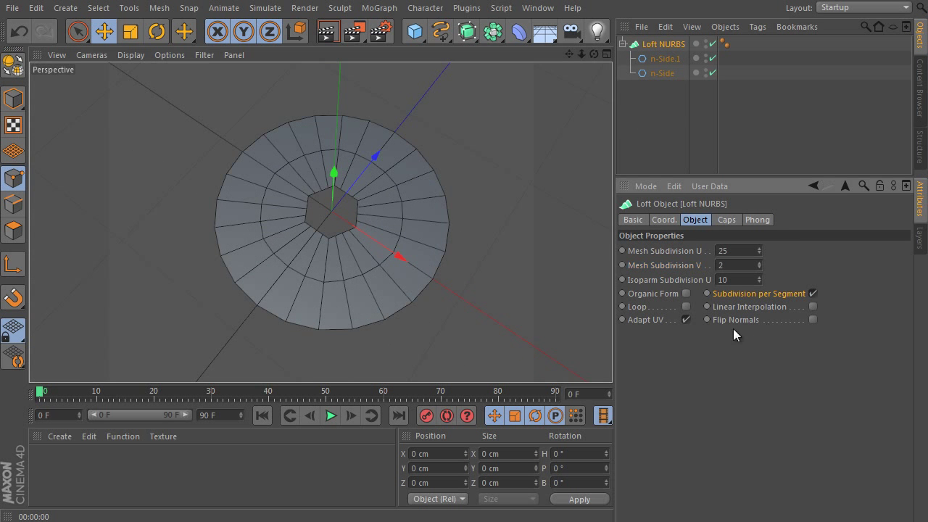
Duplicate the hexagon spline and scale the copy larger
click(664, 59)
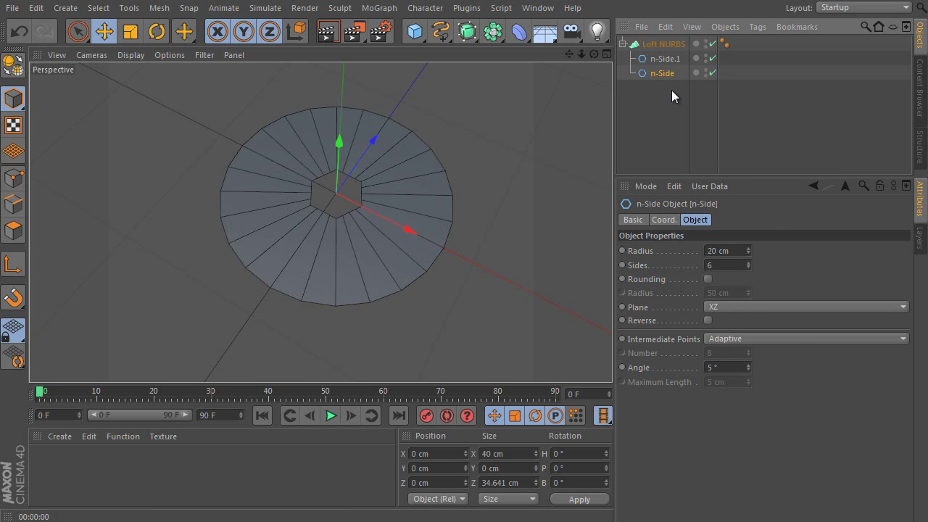
click(661, 87)
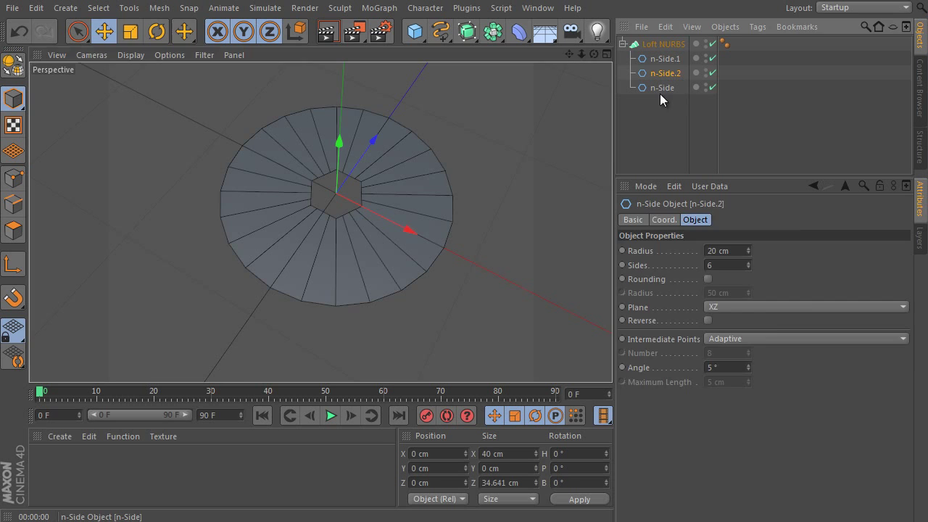
click(183, 31)
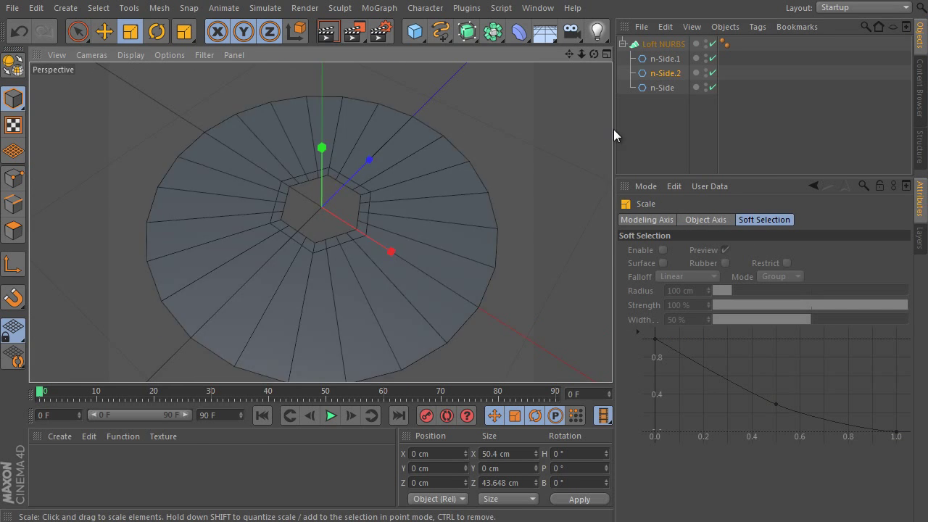
Duplicate, move and scale more n-Side splines in the Loft to form the hexagonal bore and rounded rim
click(662, 87)
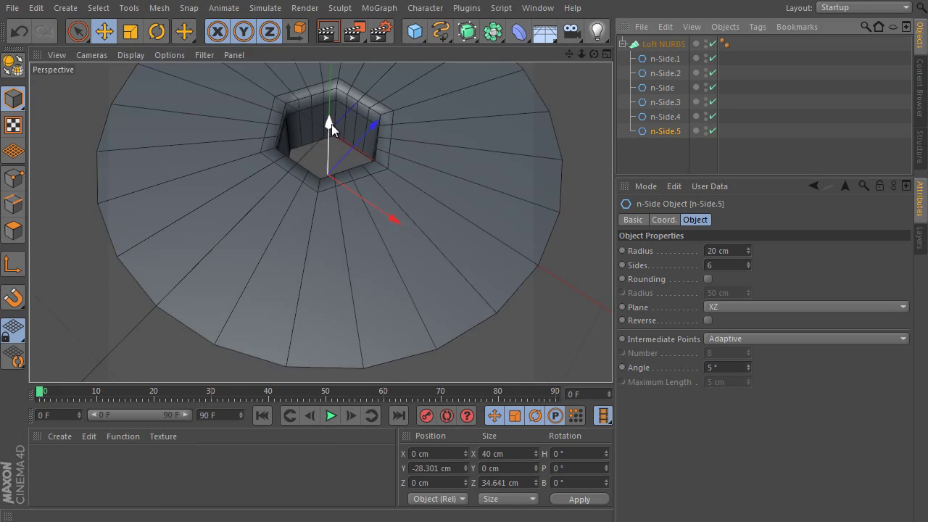
click(665, 58)
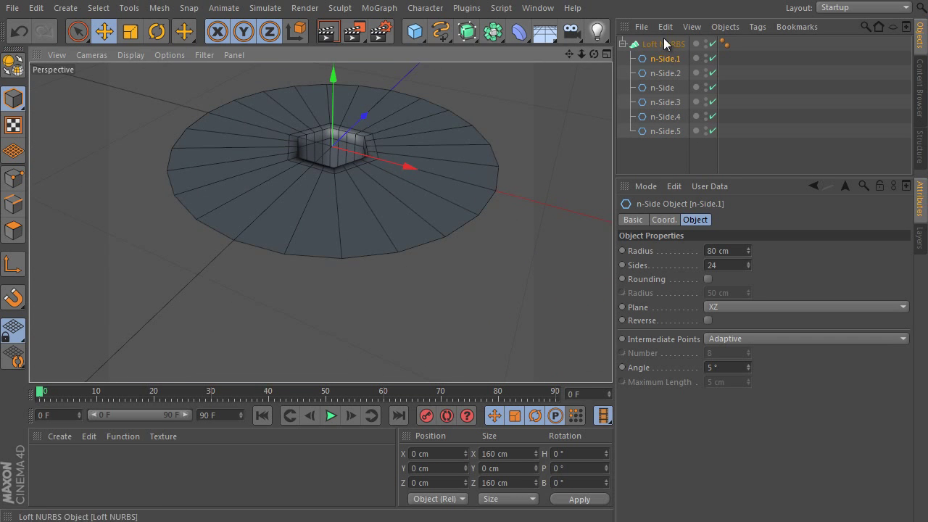
drag(332, 149, 332, 105)
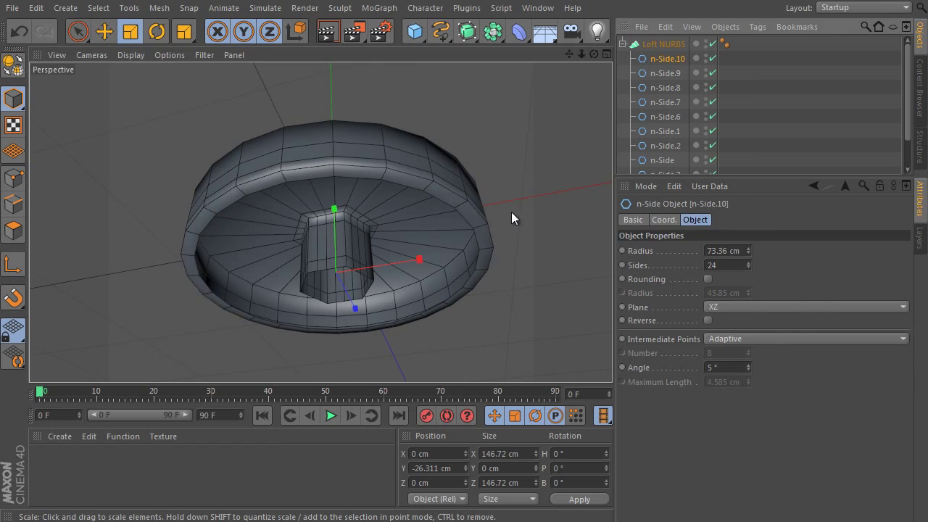
click(665, 116)
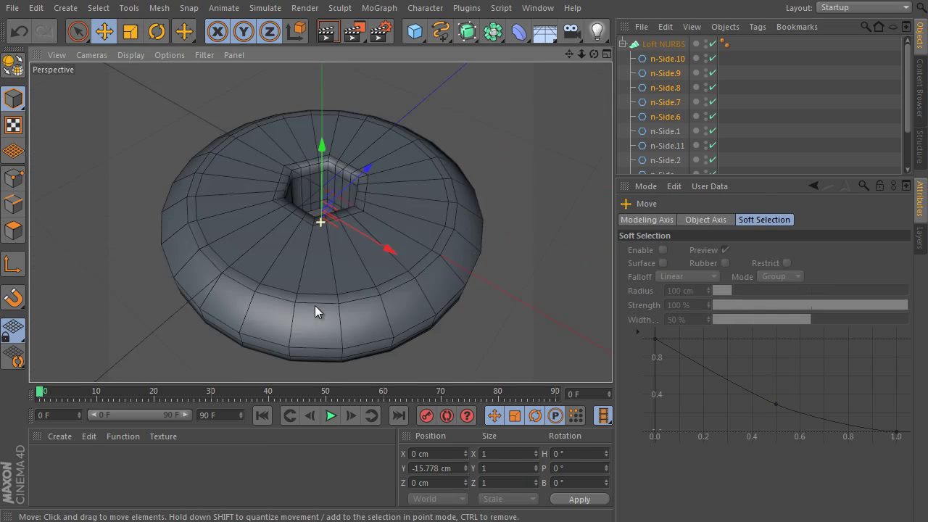
click(664, 101)
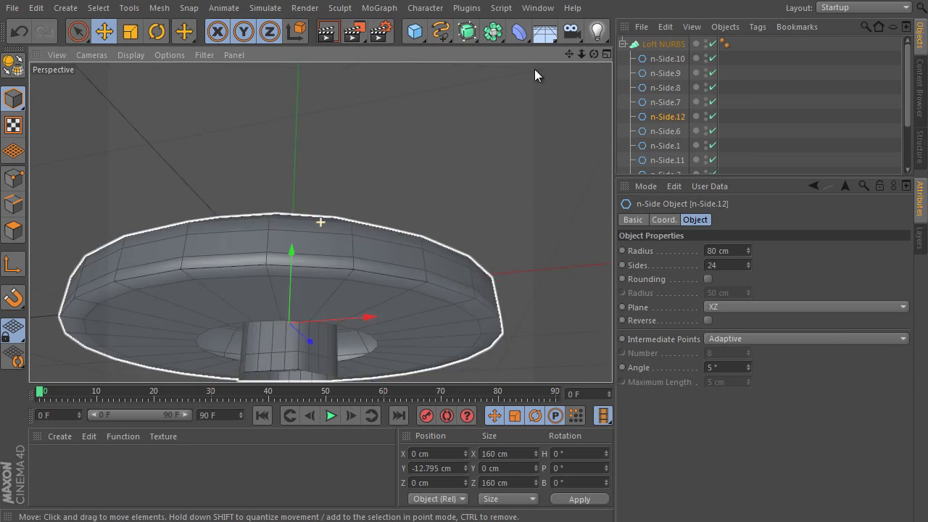
click(663, 44)
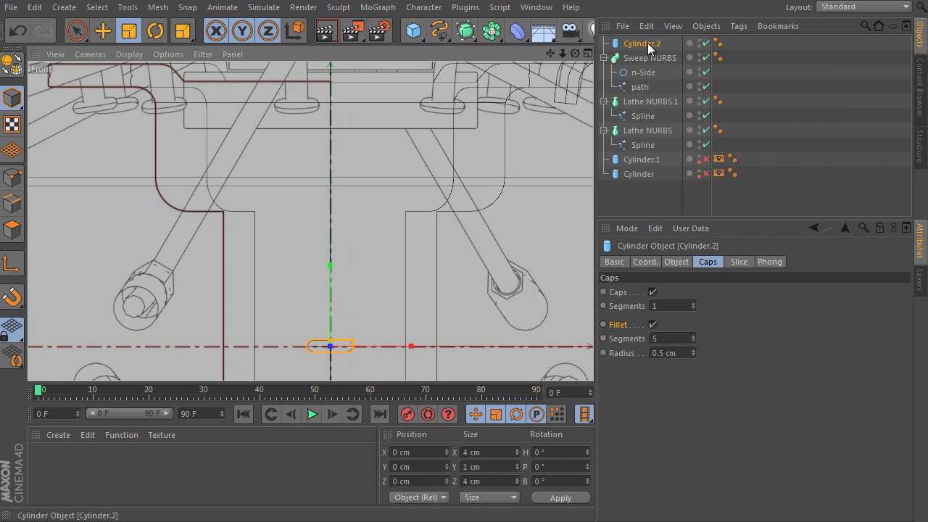
Tag Cylinder.2 with Align to Spline using the sweep's 'path' spline, rotate it, and add an Array with a Null
click(718, 41)
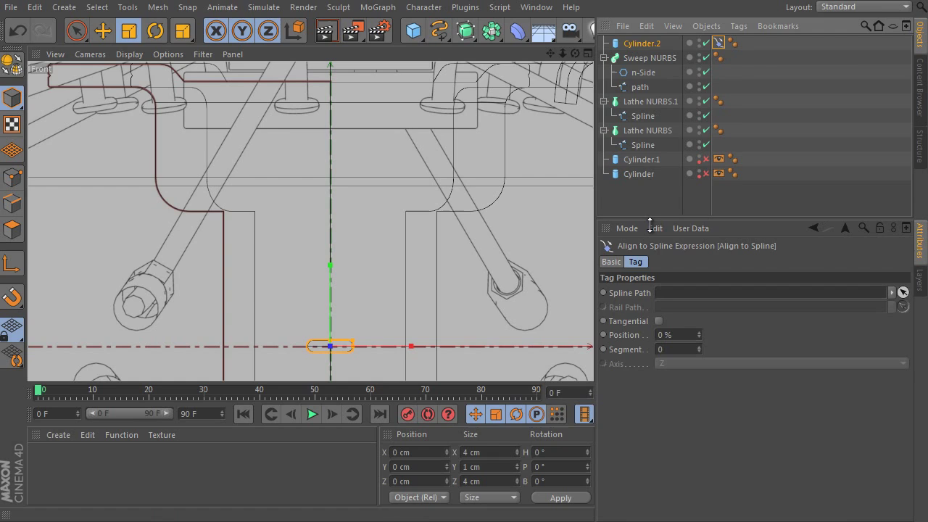
drag(640, 86, 768, 292)
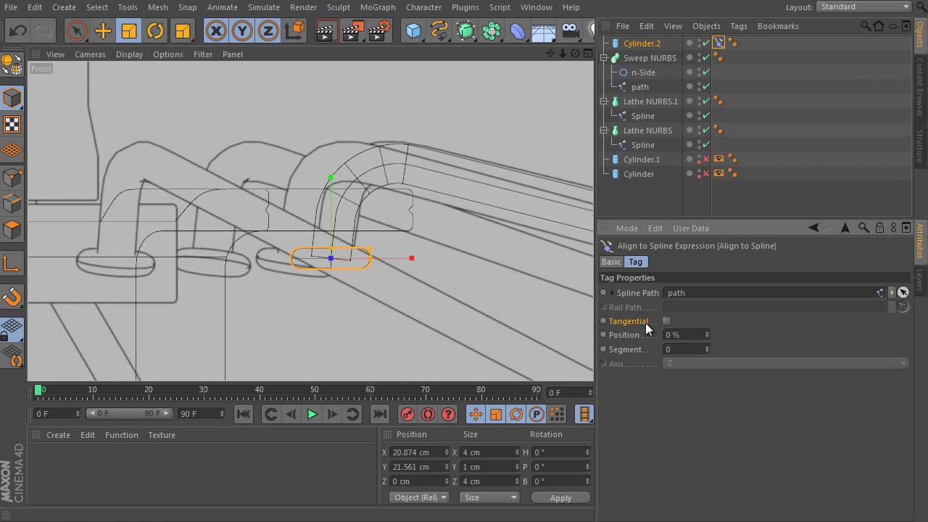
mouse_move(680, 319)
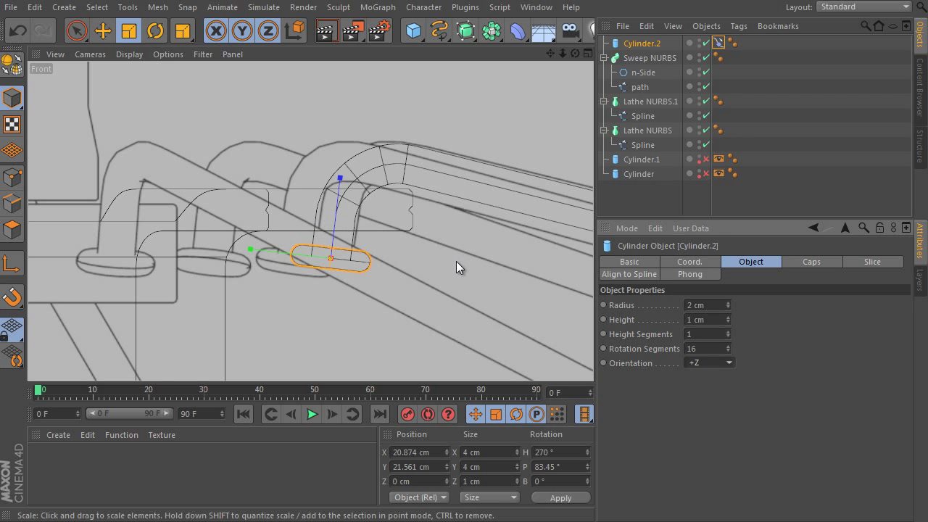
click(640, 87)
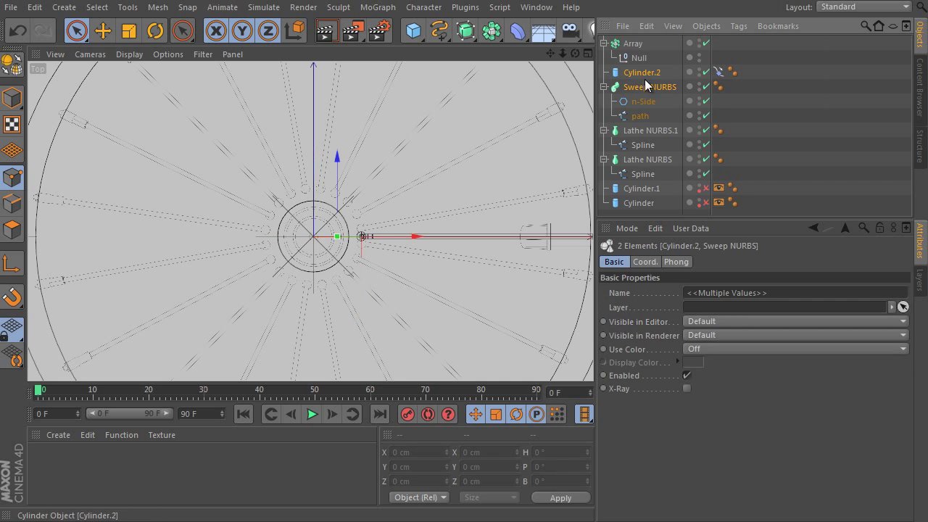
Nest Cylinder.2 and Sweep NURBS in the Array's Null, set Copies to 9, and orbit the wheel
click(632, 42)
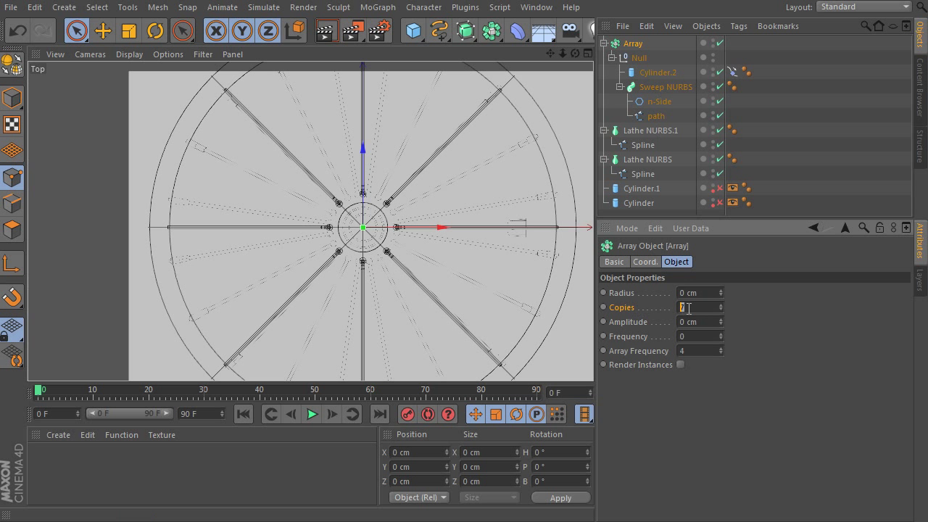
text(9)
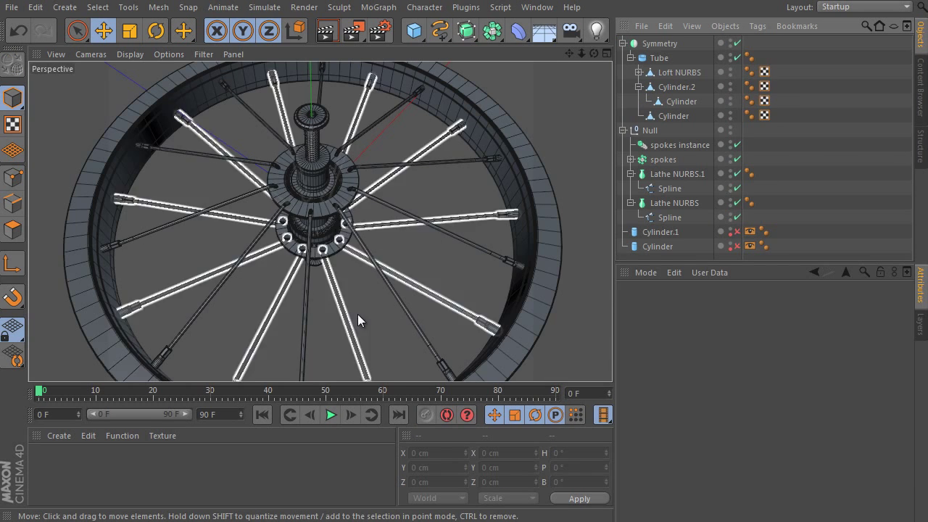
drag(362, 319, 406, 239)
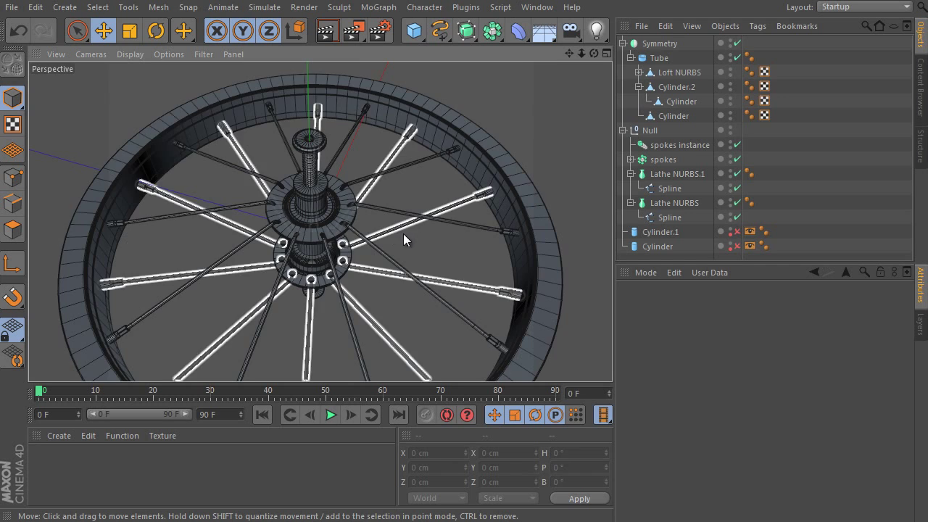
mouse_move(392, 283)
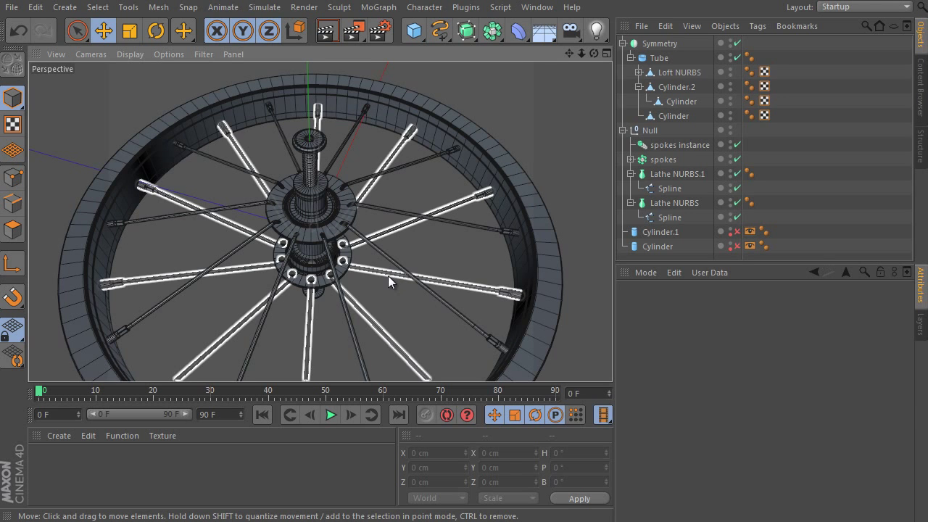